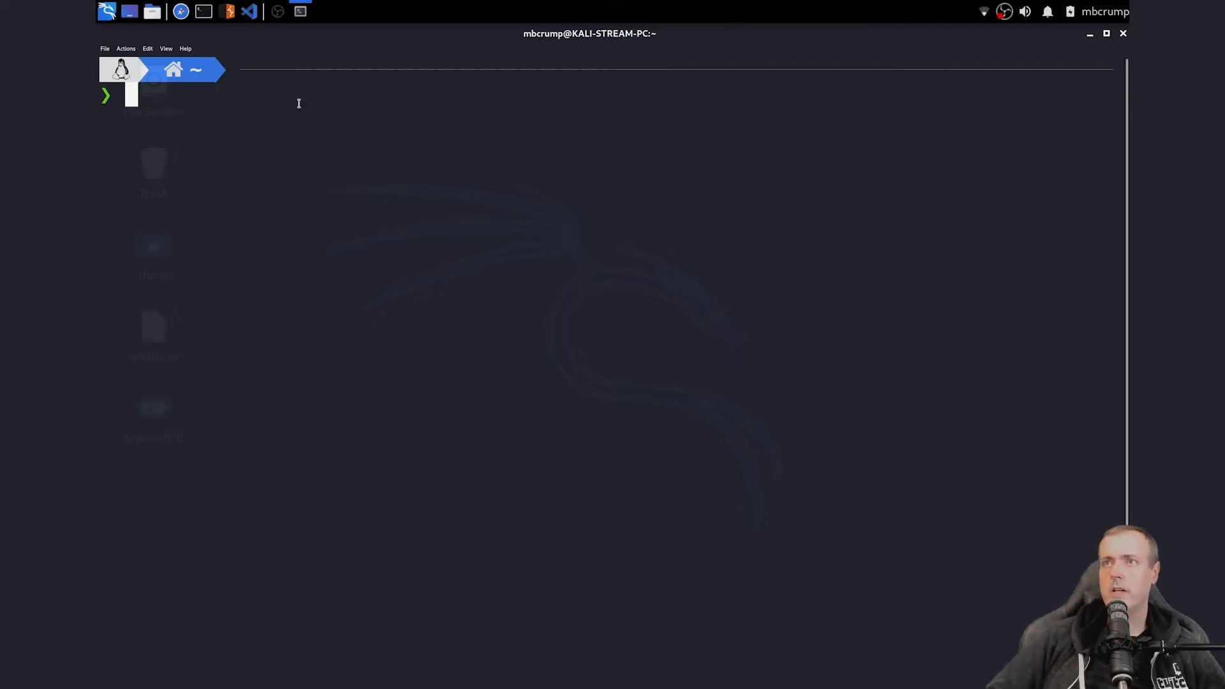
- Install ntpdate with sudo apt-get and let the package setup finish
text(sudo apt-get install ntpdate)
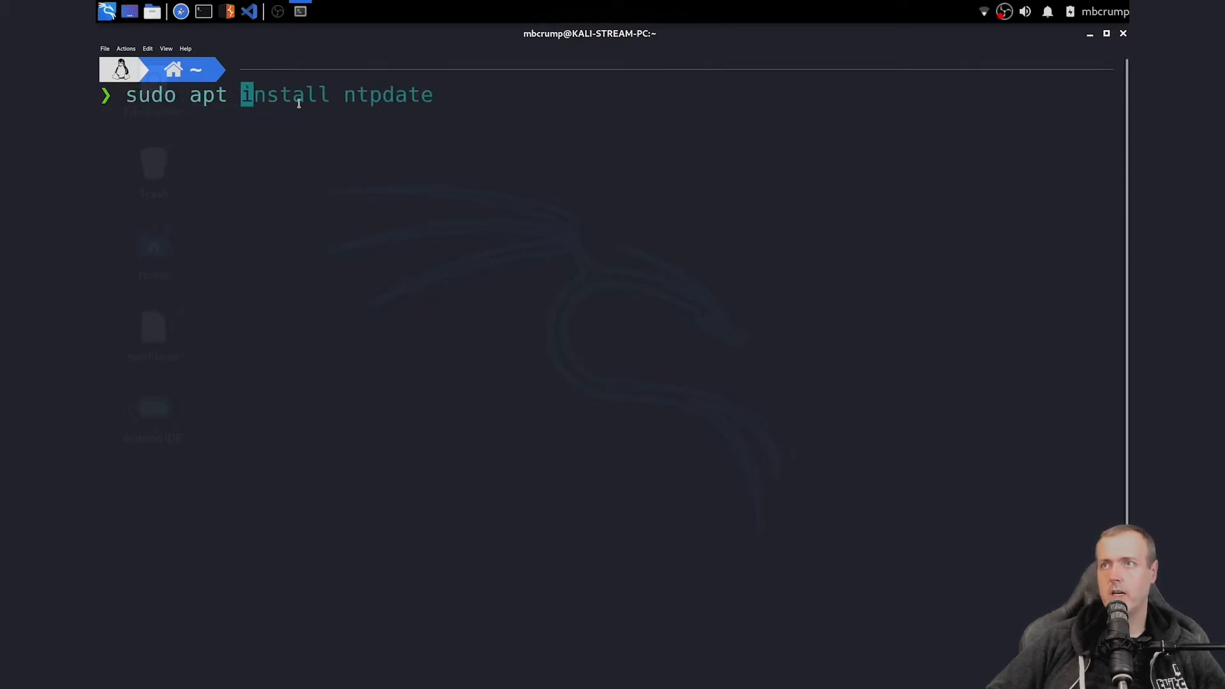
key(Enter)
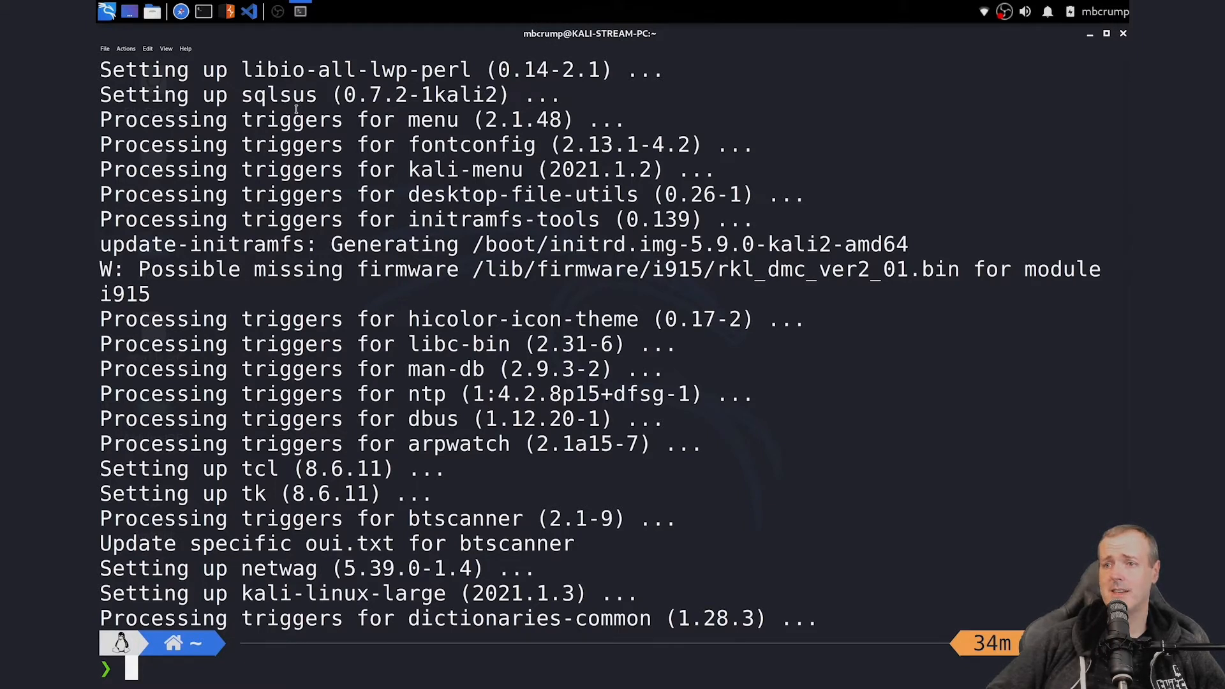
- Run sudo apt-get install scrcpy to install the scrcpy package
text(sudo apt-get install scrcpy)
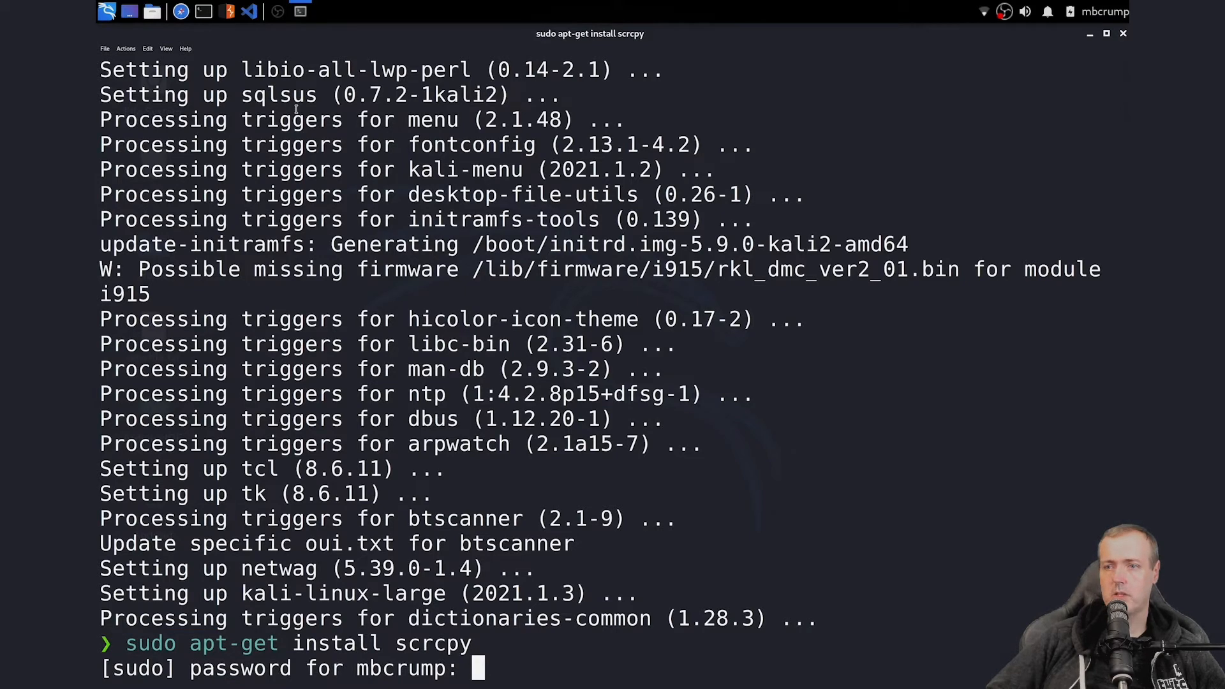
key(Return)
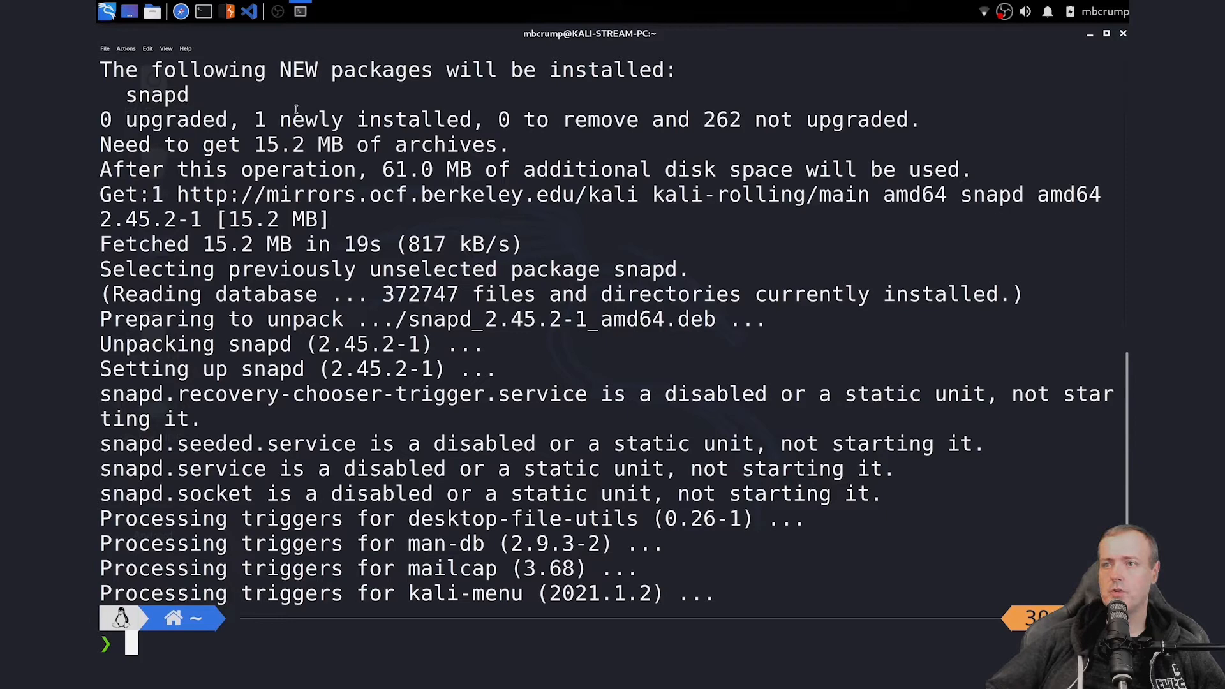
- Install snapd with apt, then enable the snapd and apparmor services
text(sudo apt install snapd)
text(systemctl enable --now)
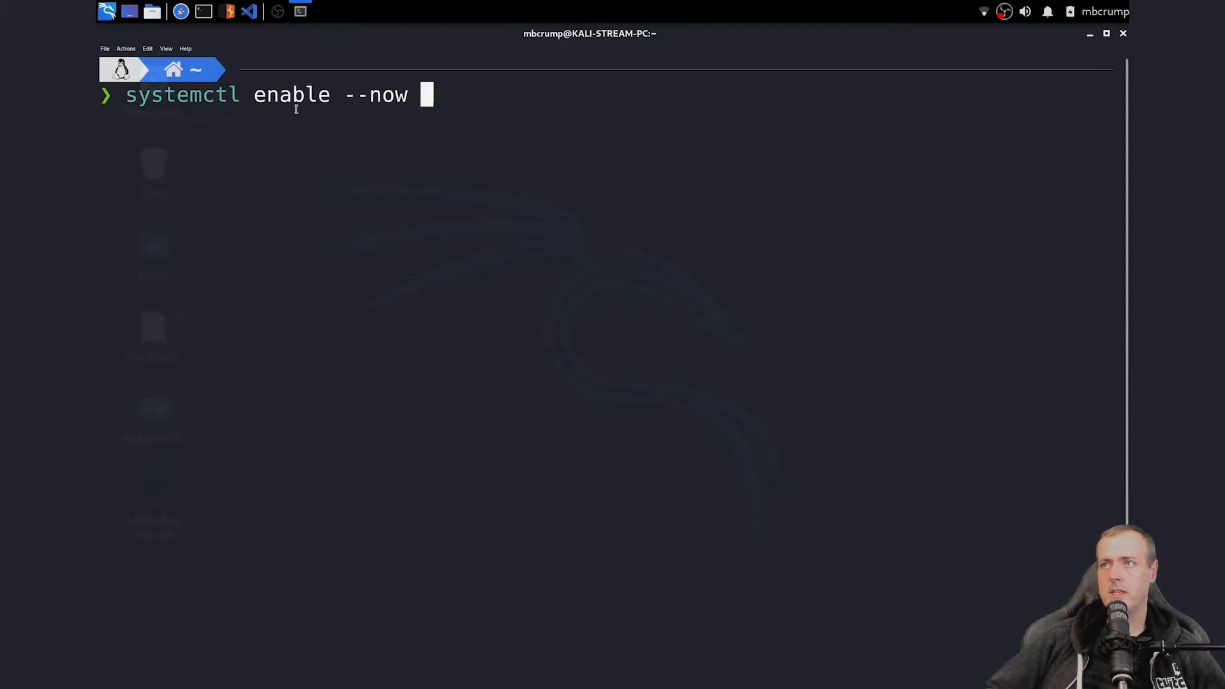
text(snapd)
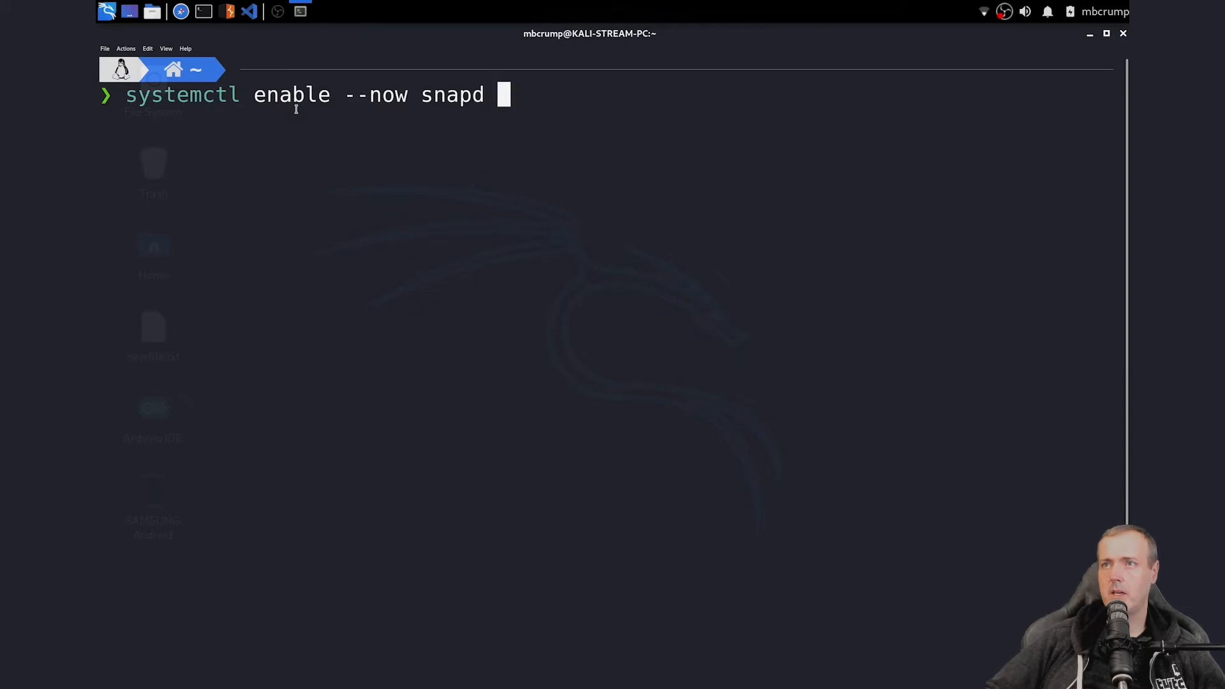
text(apparmor)
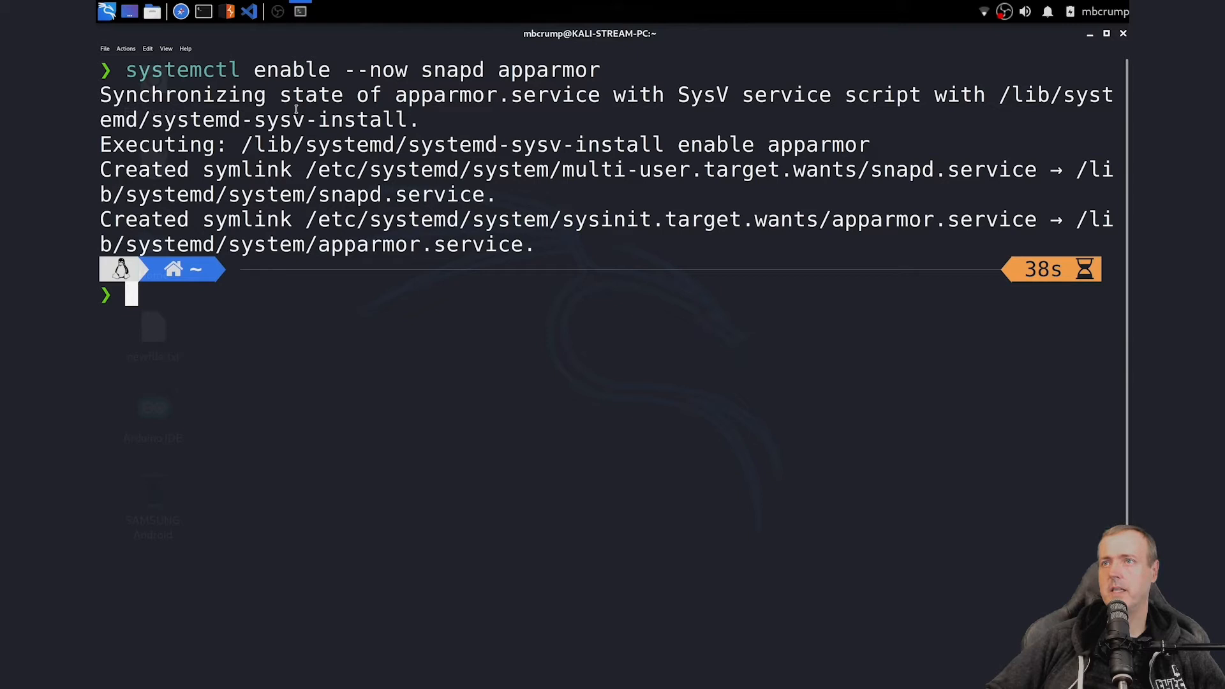
- Install the scrcpy snap, declining zsh's spelling correction with n
text(snap install scrcpy)
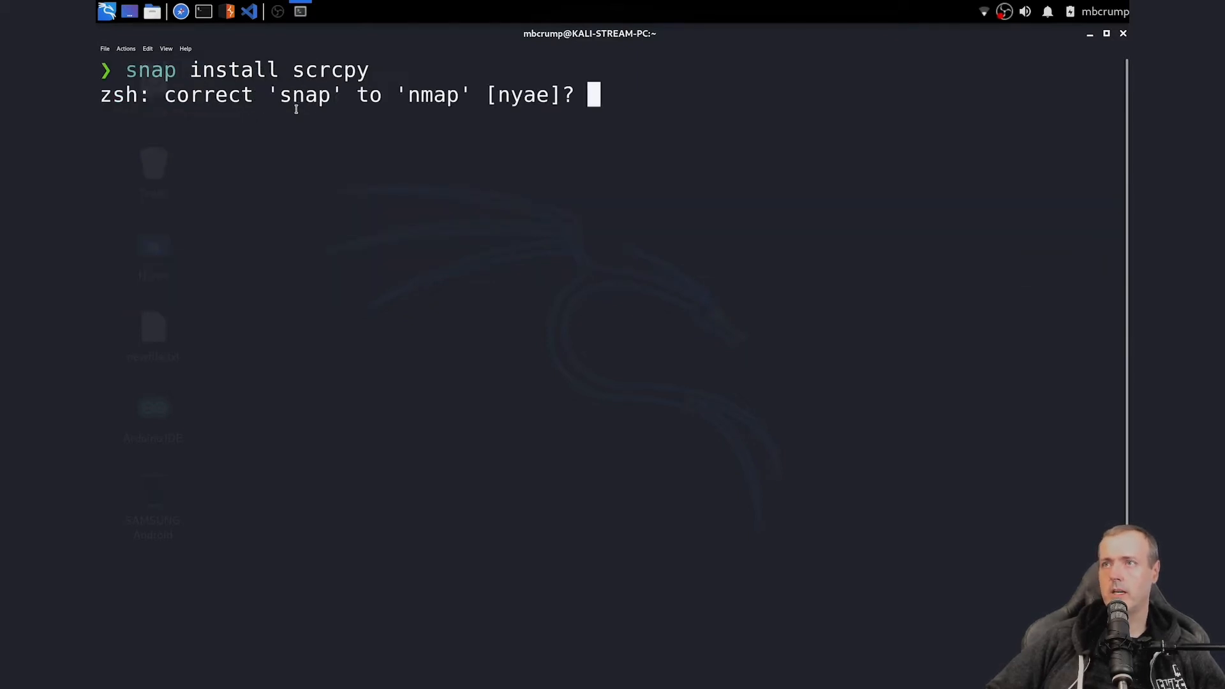
text(n)
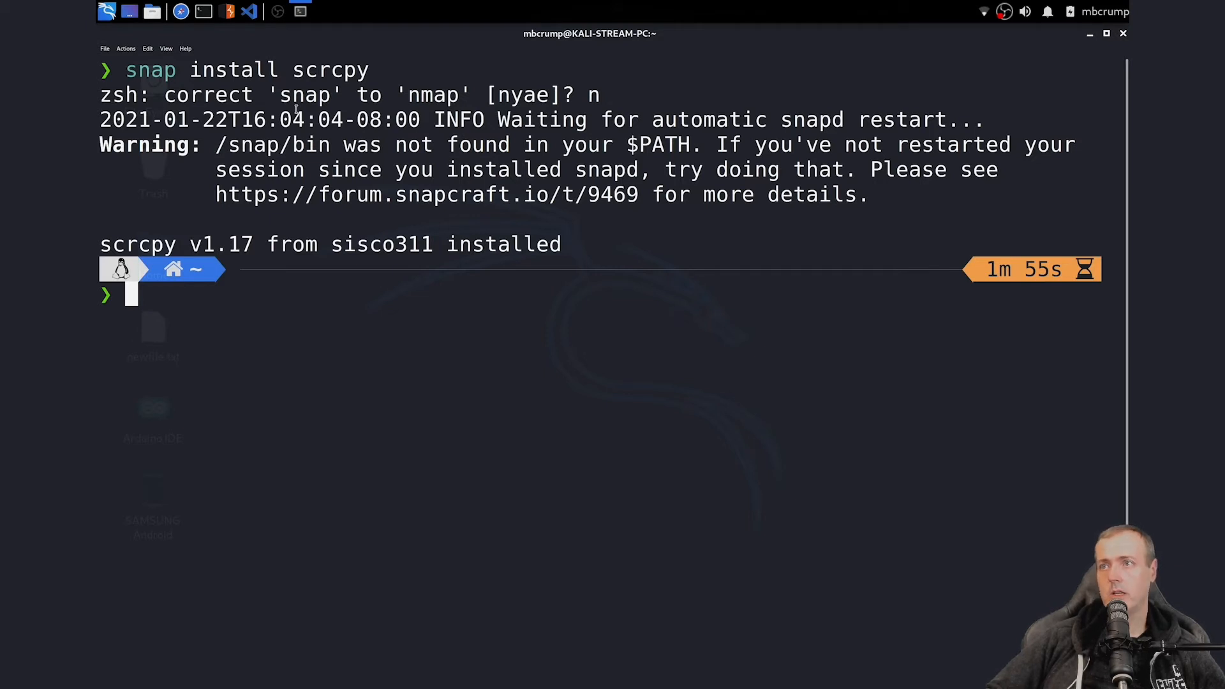
- Install adb, android-tools-adb and android-tools-fastboot with apt, confirming with Y
text(sudo apt install abd)
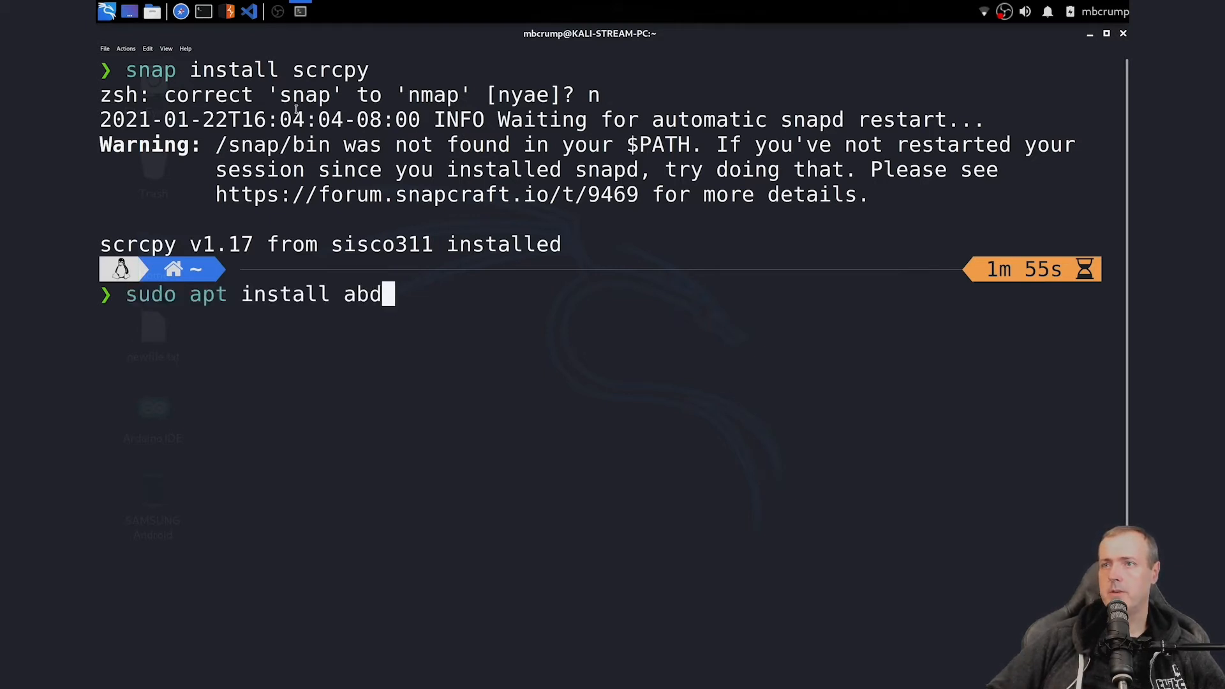
key(Backspace)
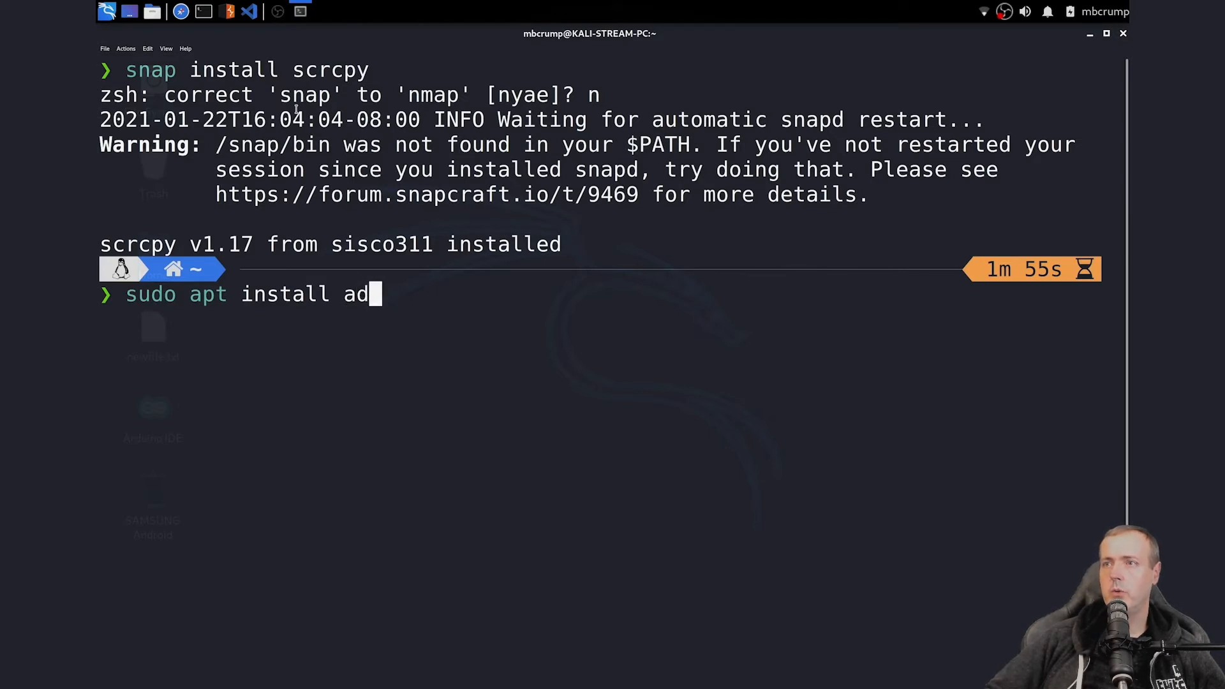
text(b)
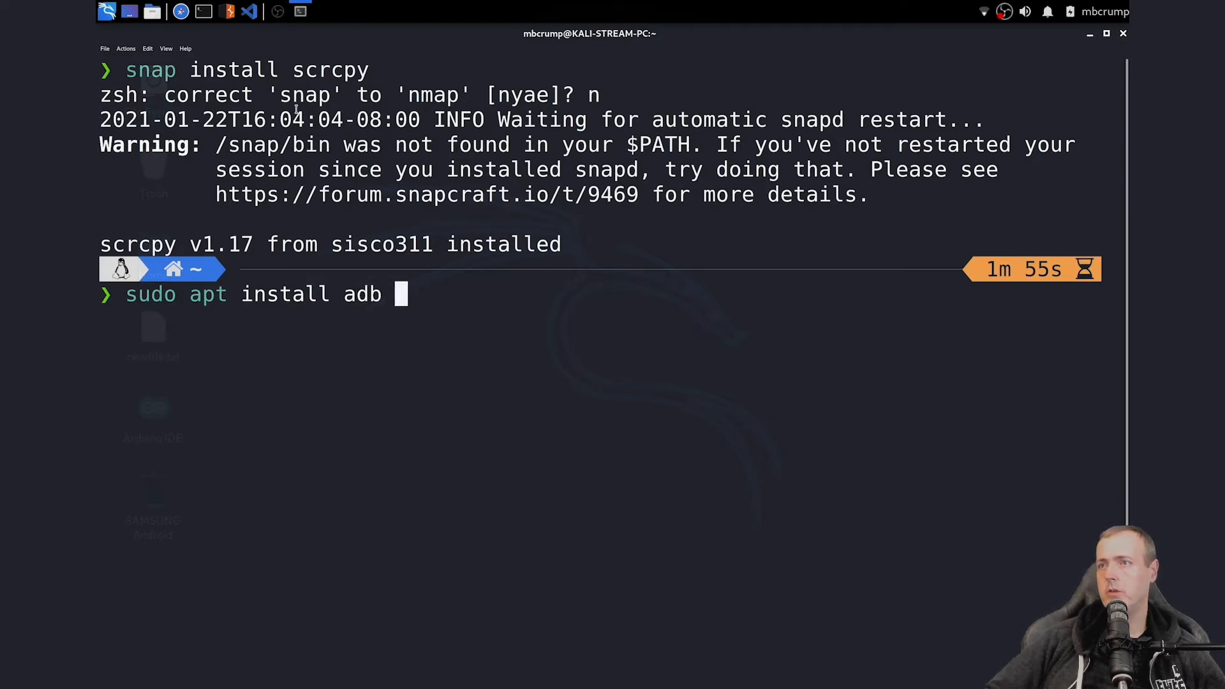
text(android-too)
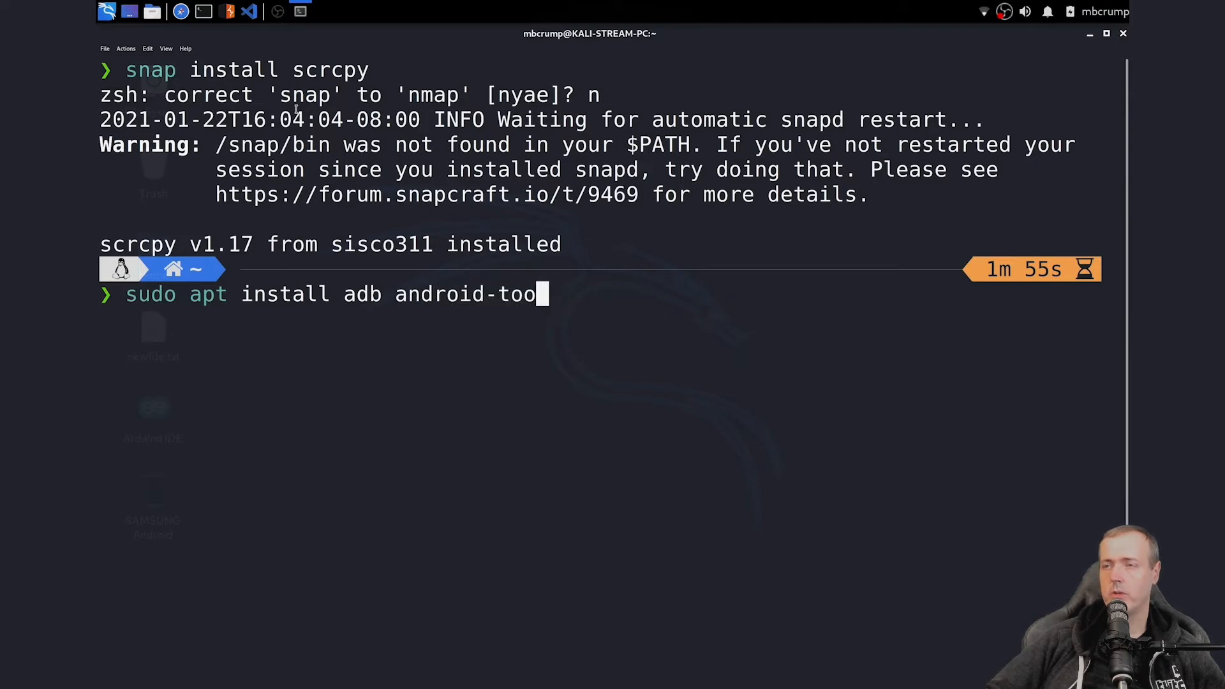
text(ls)
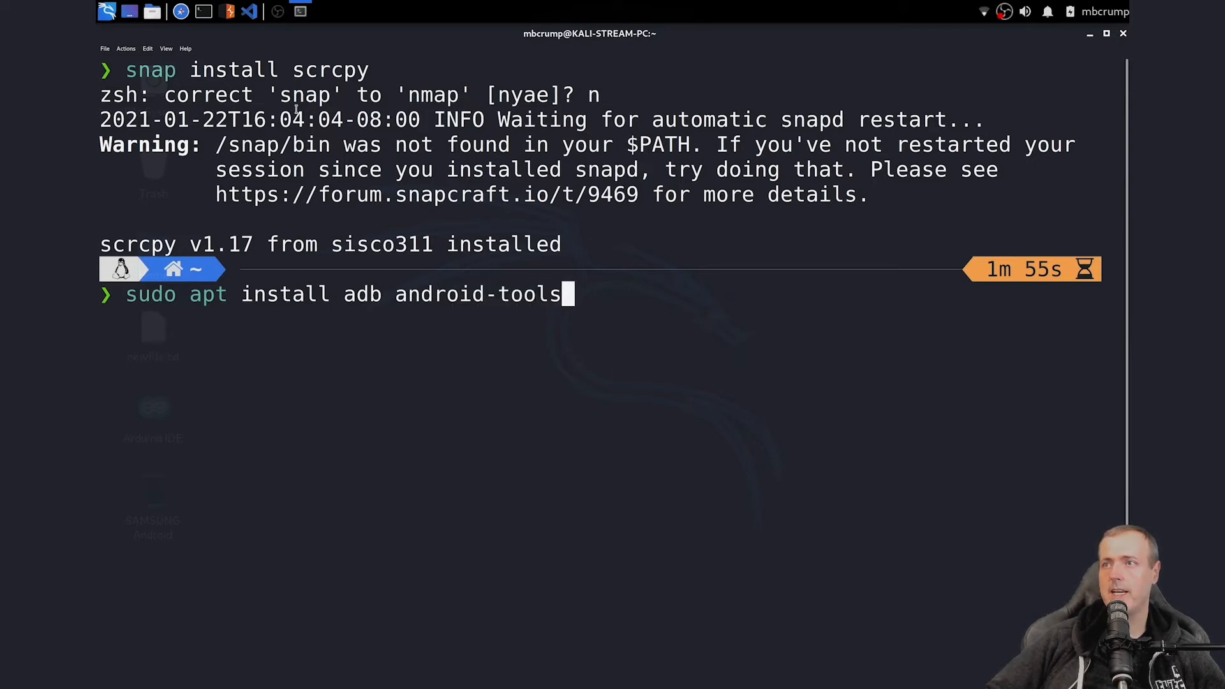
text(-adb android-)
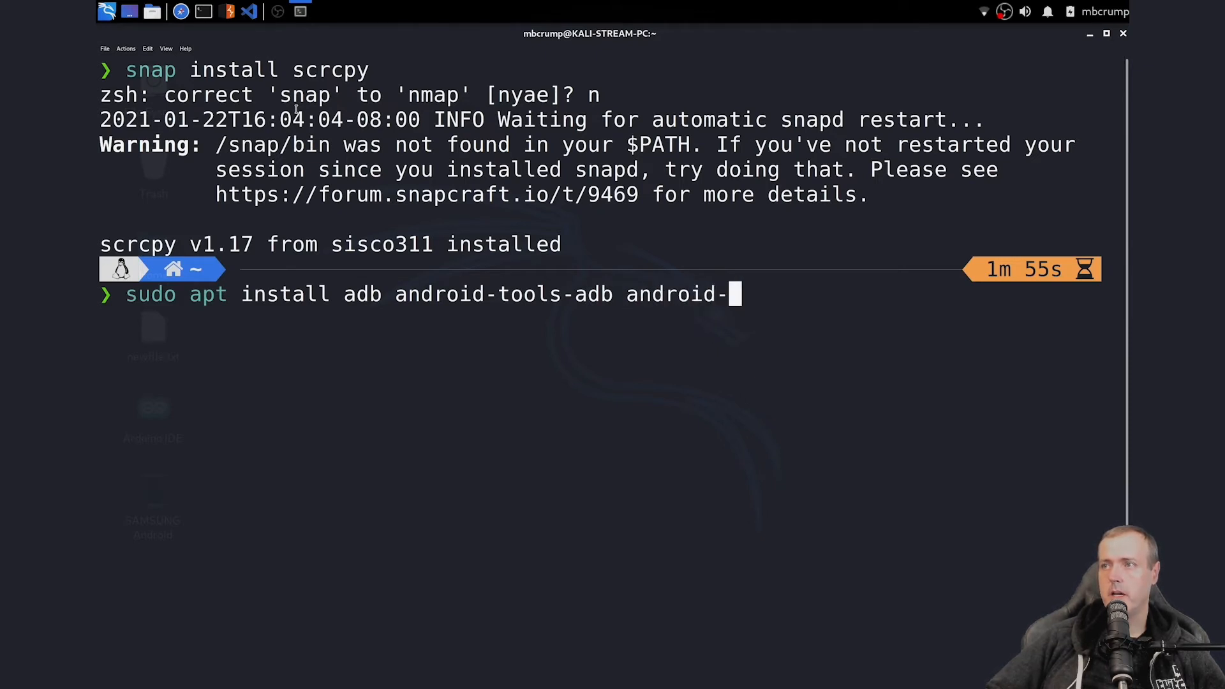
text(tools-)
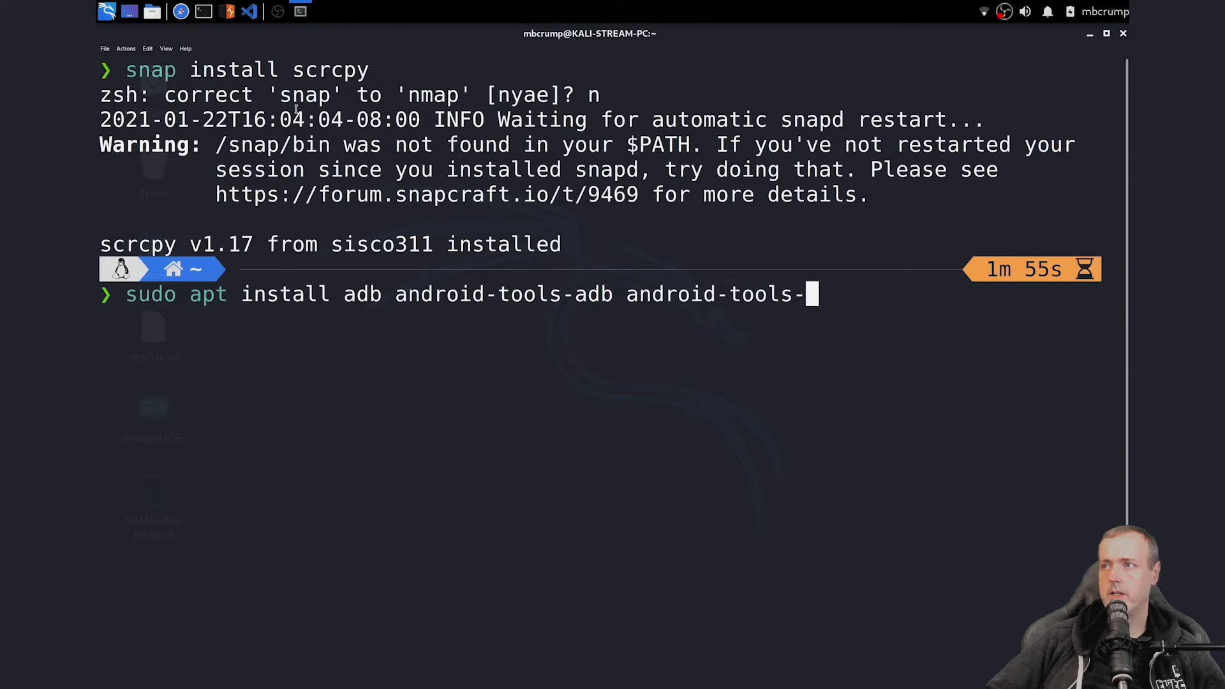
text(fastboot)
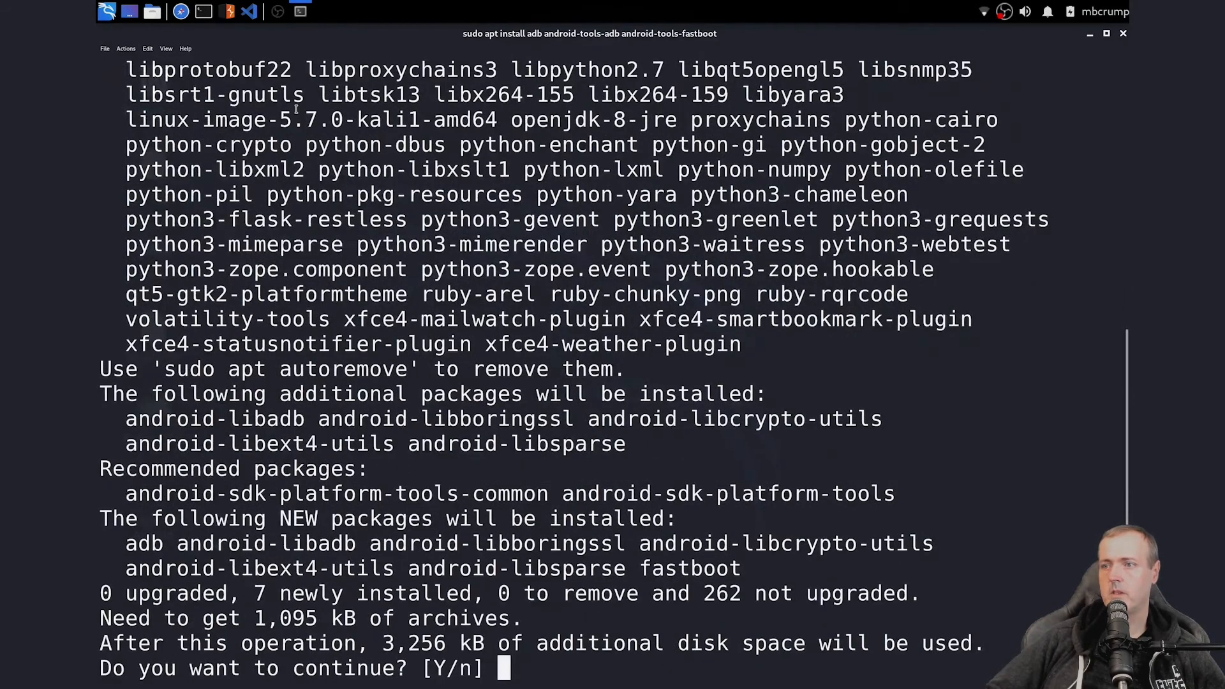
text(Y)
text(adb devices)
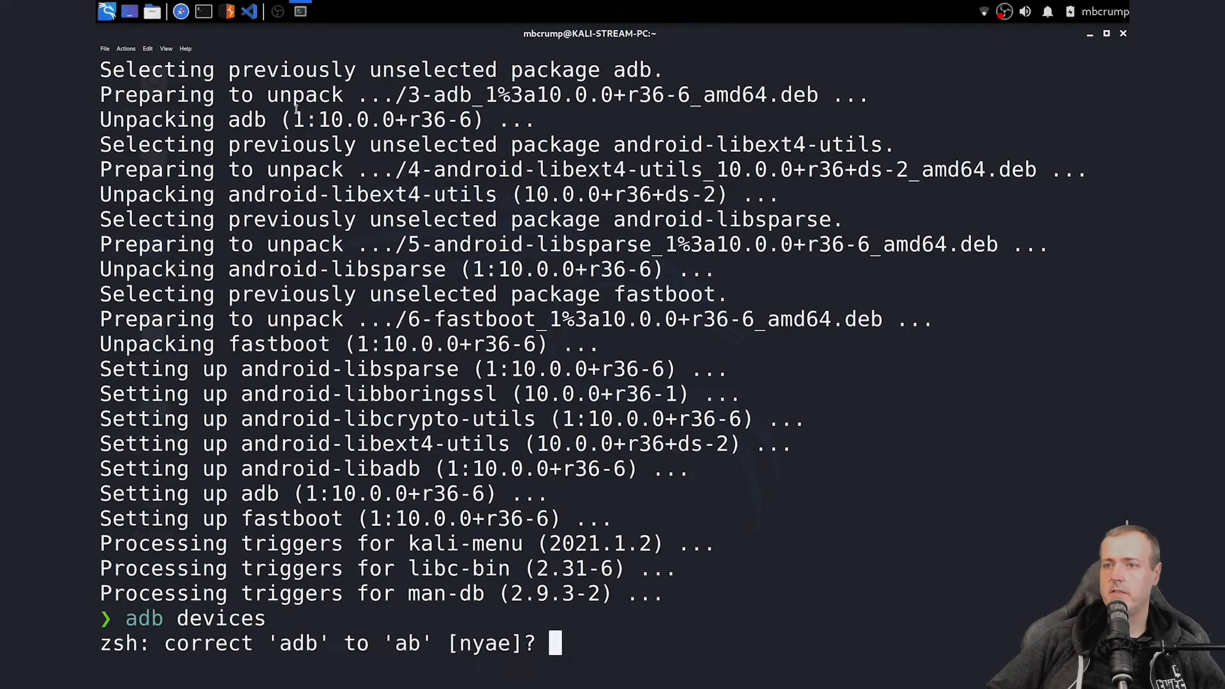
- Decline the correction prompt, then rerun adb devices to list the connected phone
text(n)
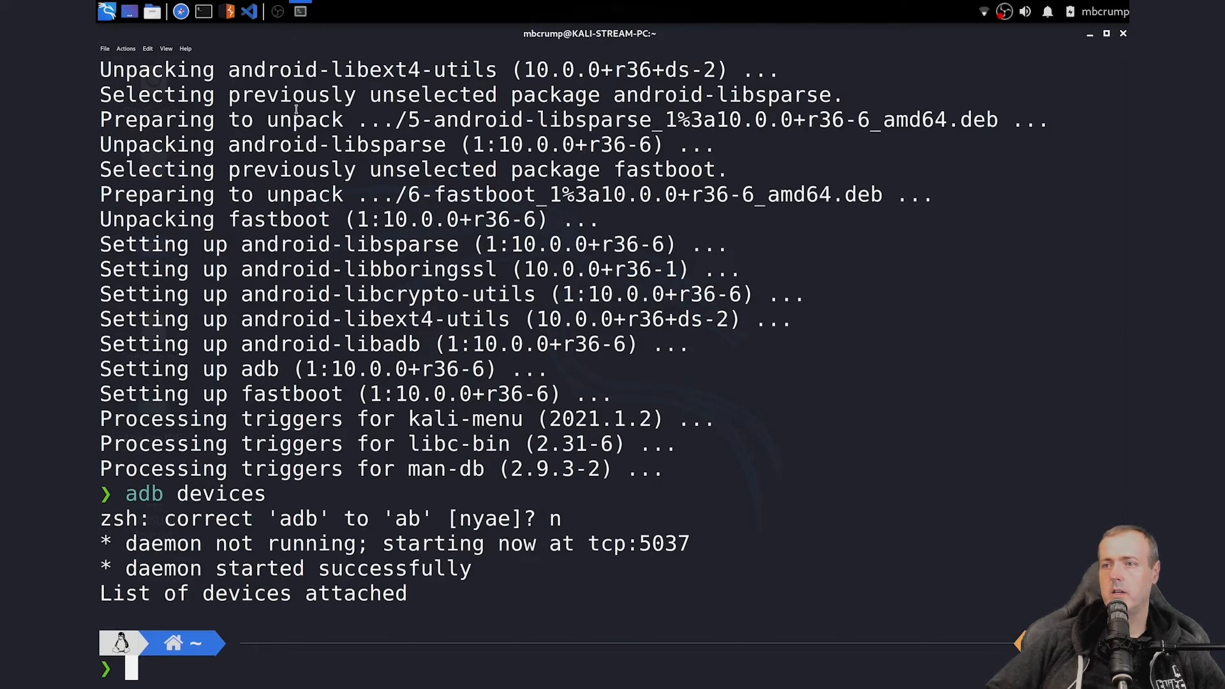
text(adb devices)
text(snap)
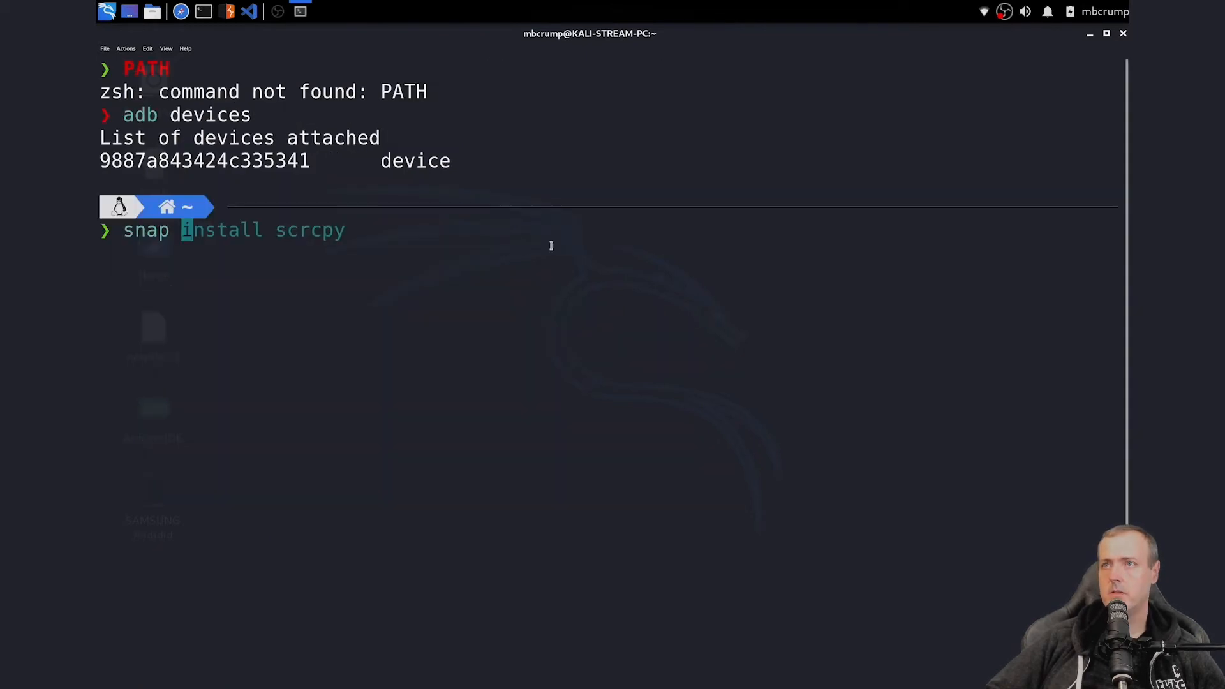
- Install the hello-world snap, entering the password and authenticating
text(he)
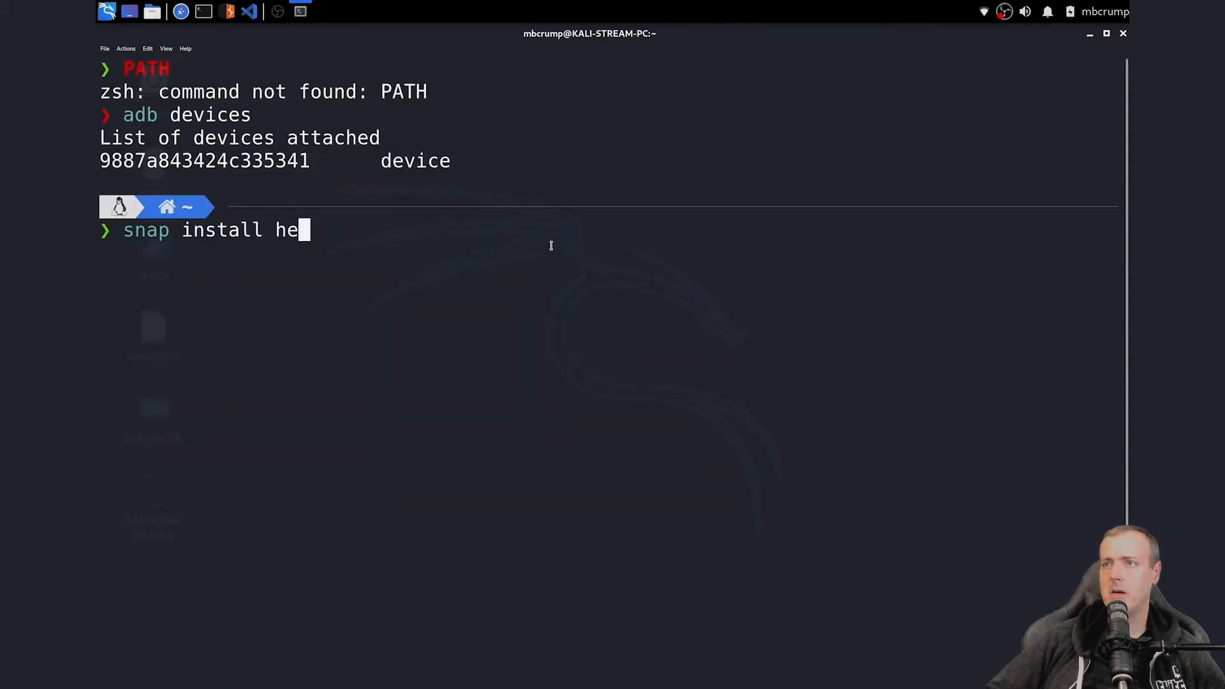
text(llo-world)
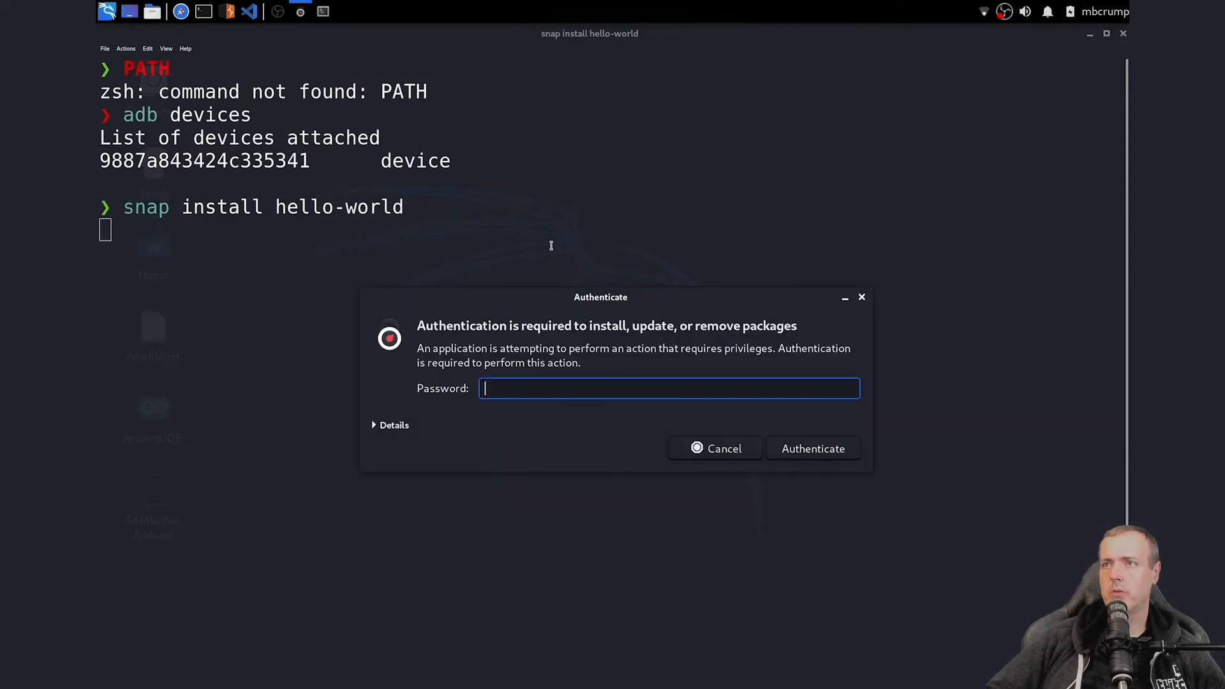
text(***)
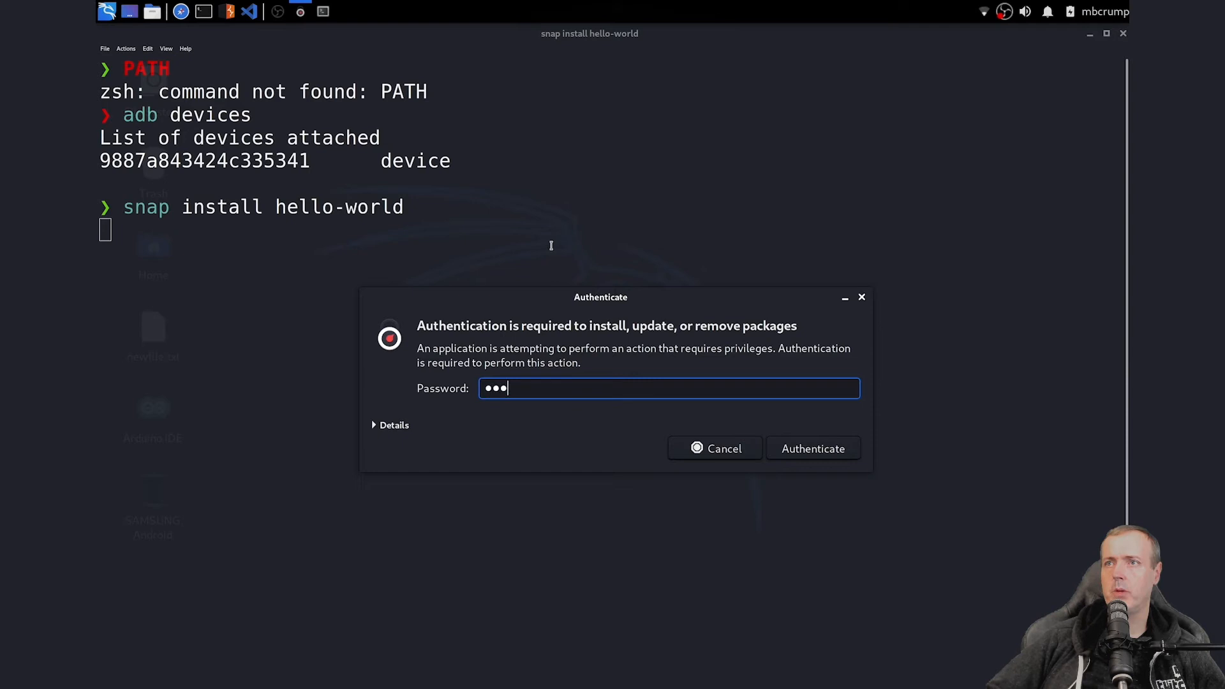
click(813, 449)
text(code ~/)
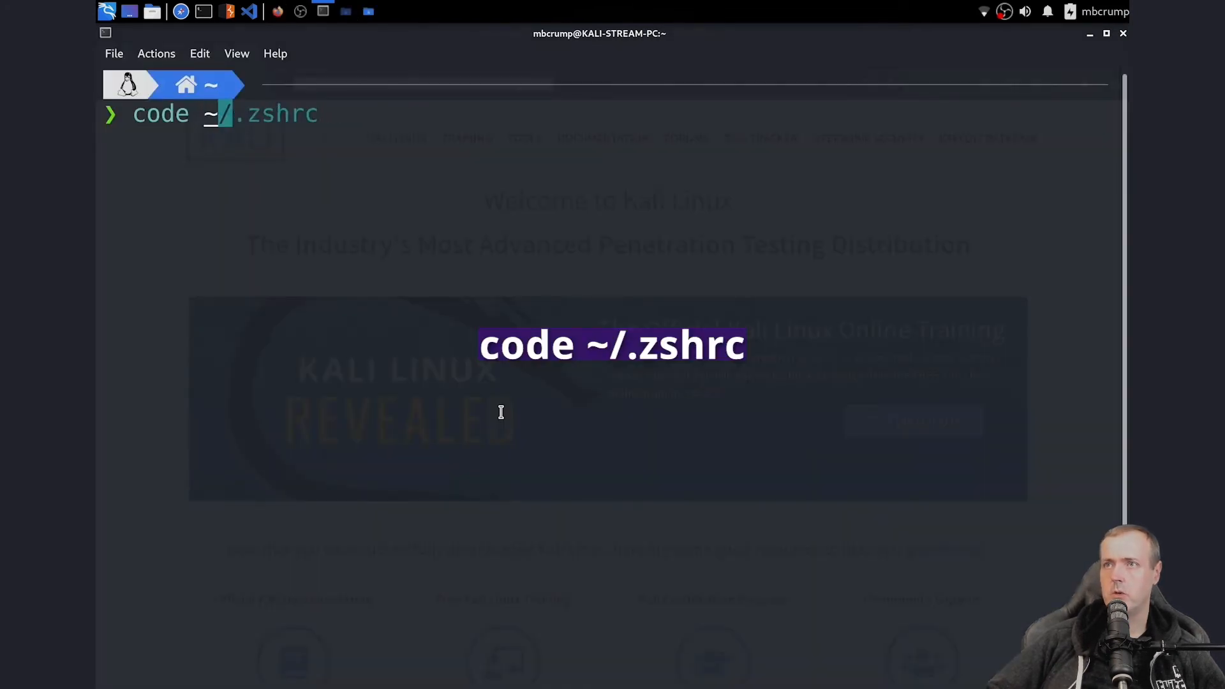
- Run code ~/.zshrc to open the zsh config in VS Code
key(Return)
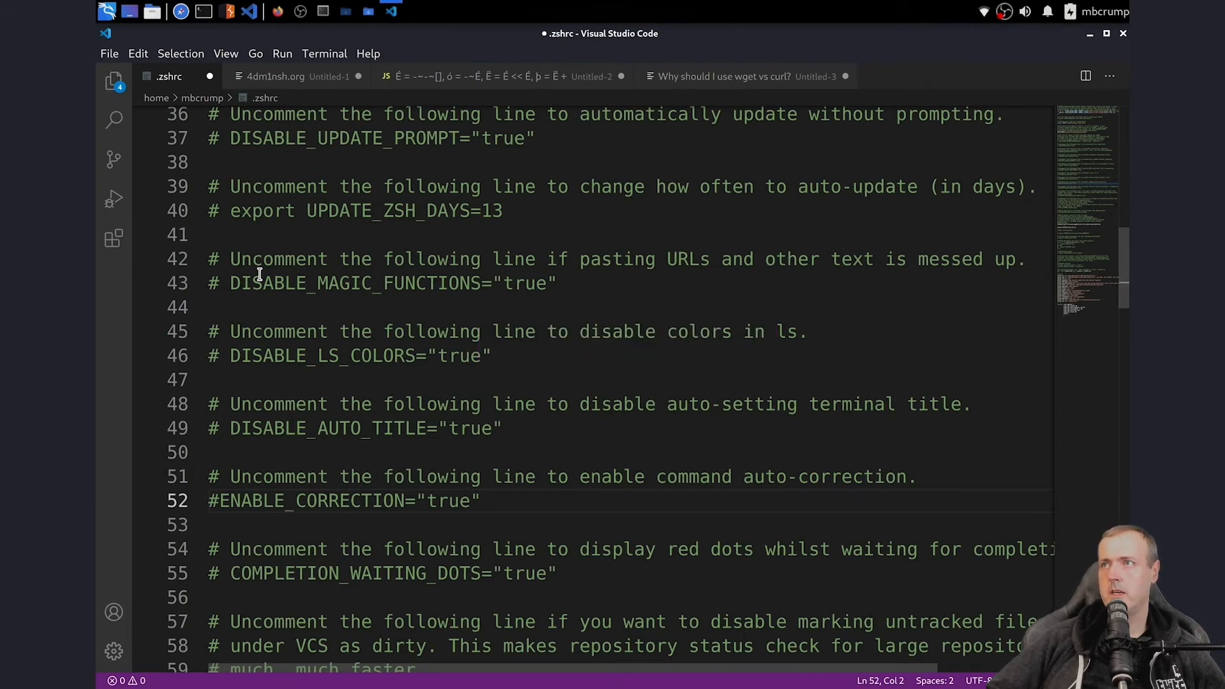
- Append :/snap/bin to PATH at the end of .zshrc, then run hello-world
scroll(down, 3)
text(PATH=$PATH)
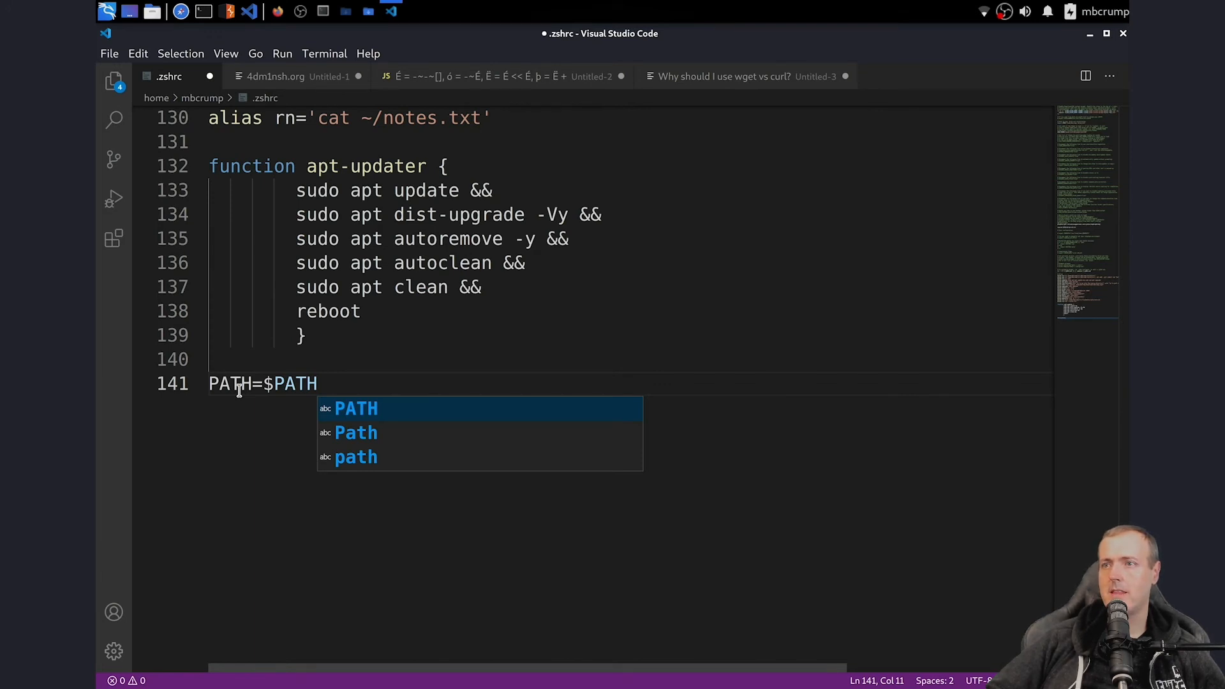
text(:/snap/bin)
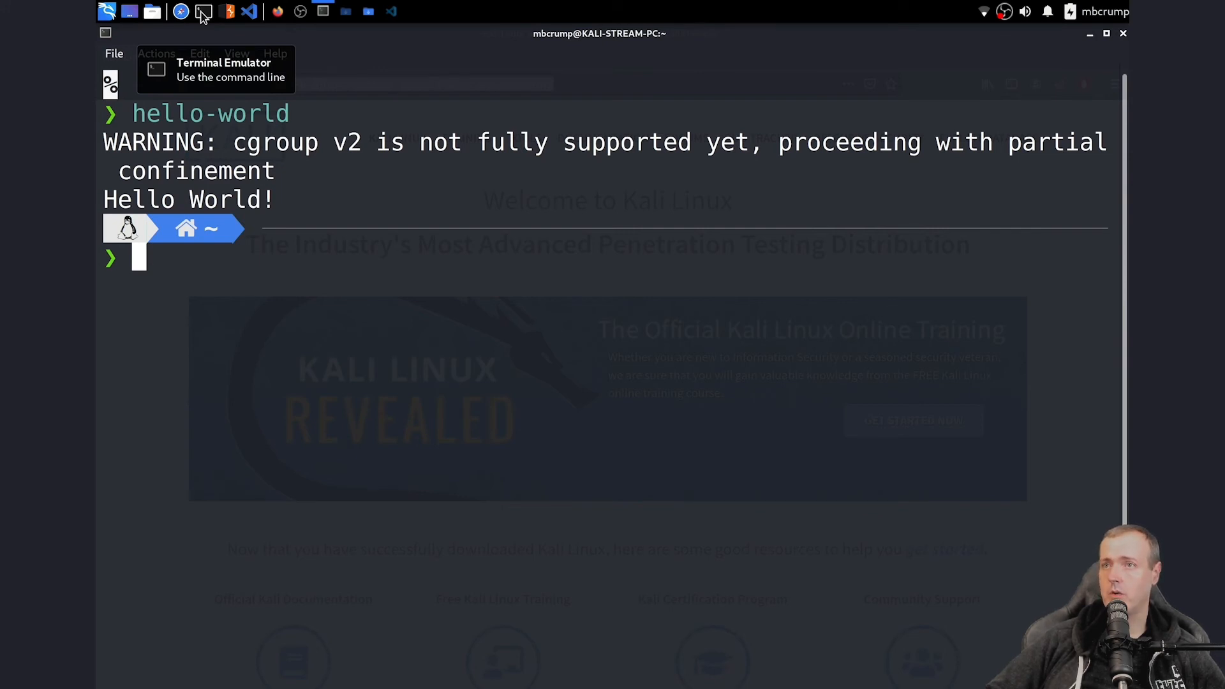
- Run scrcpy, approve USB debugging on the phone, and run scrcpy again
text(scrcpy)
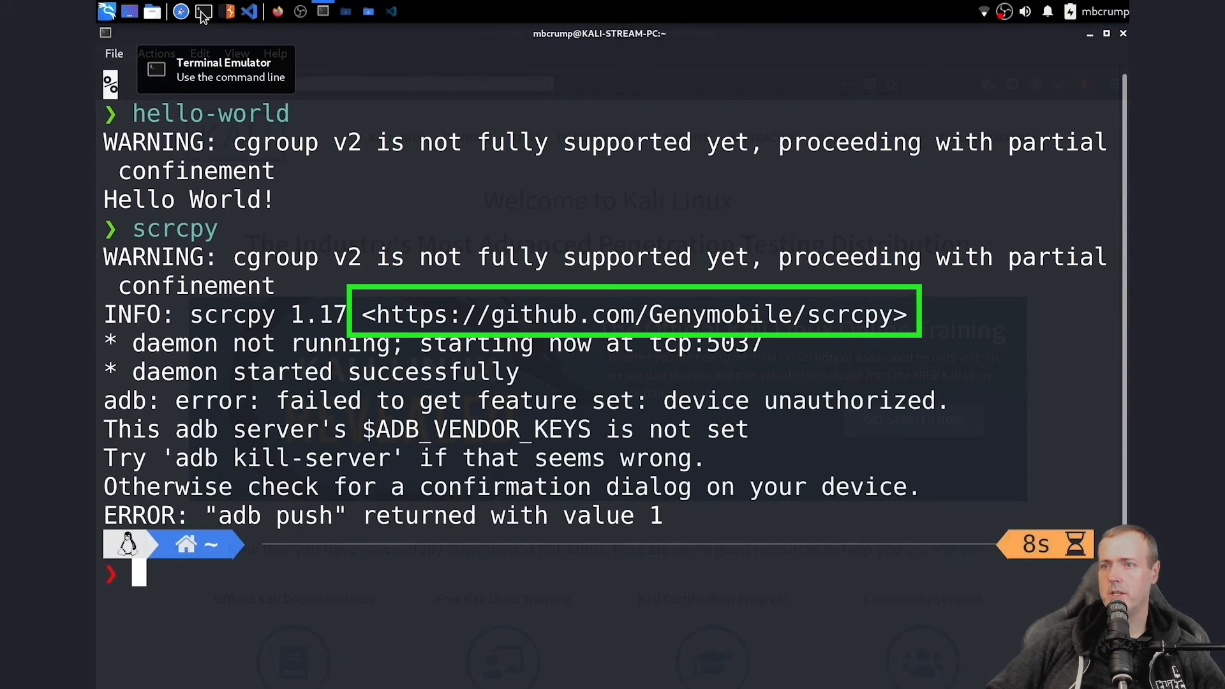
text(scrcpy)
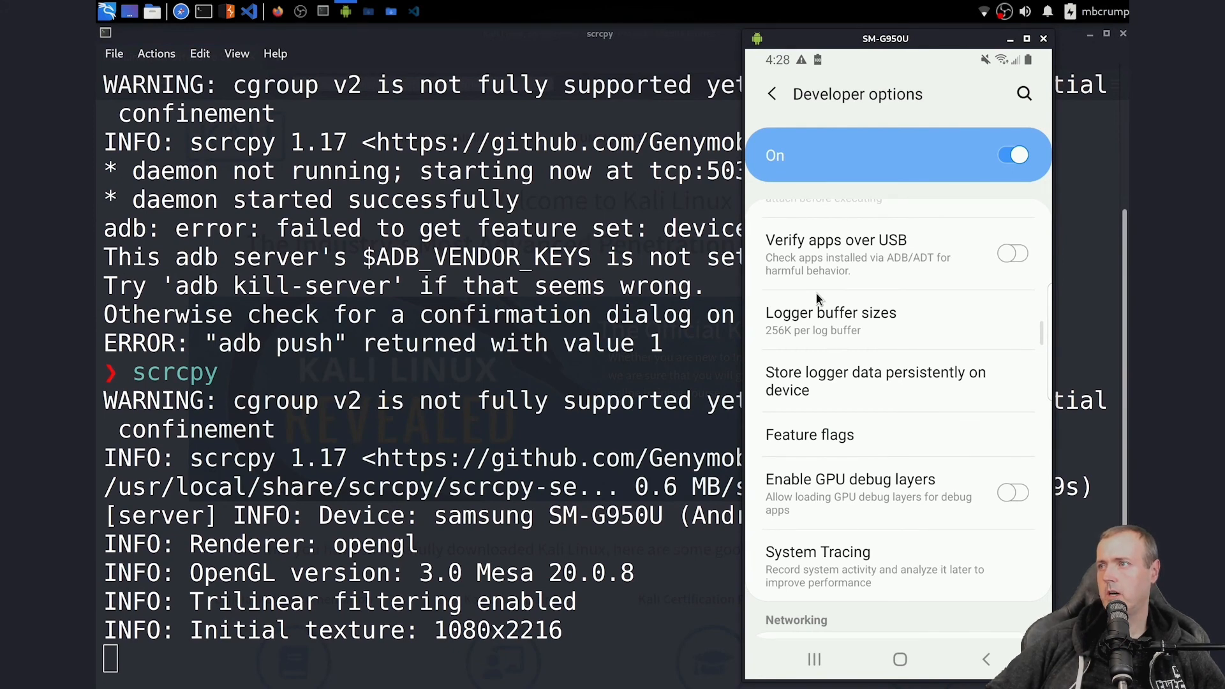
- Scroll the mirrored Developer options down to reveal the tethering and Bluetooth audio settings
scroll(down, 3)
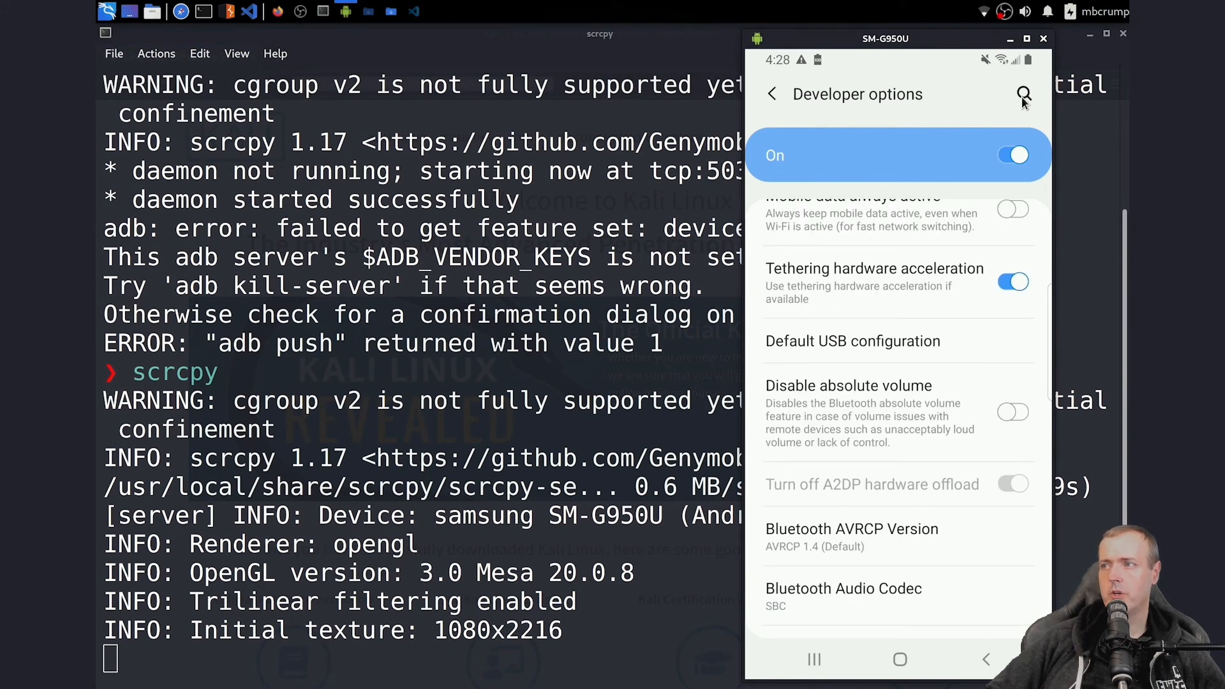
mouse_move(1030, 97)
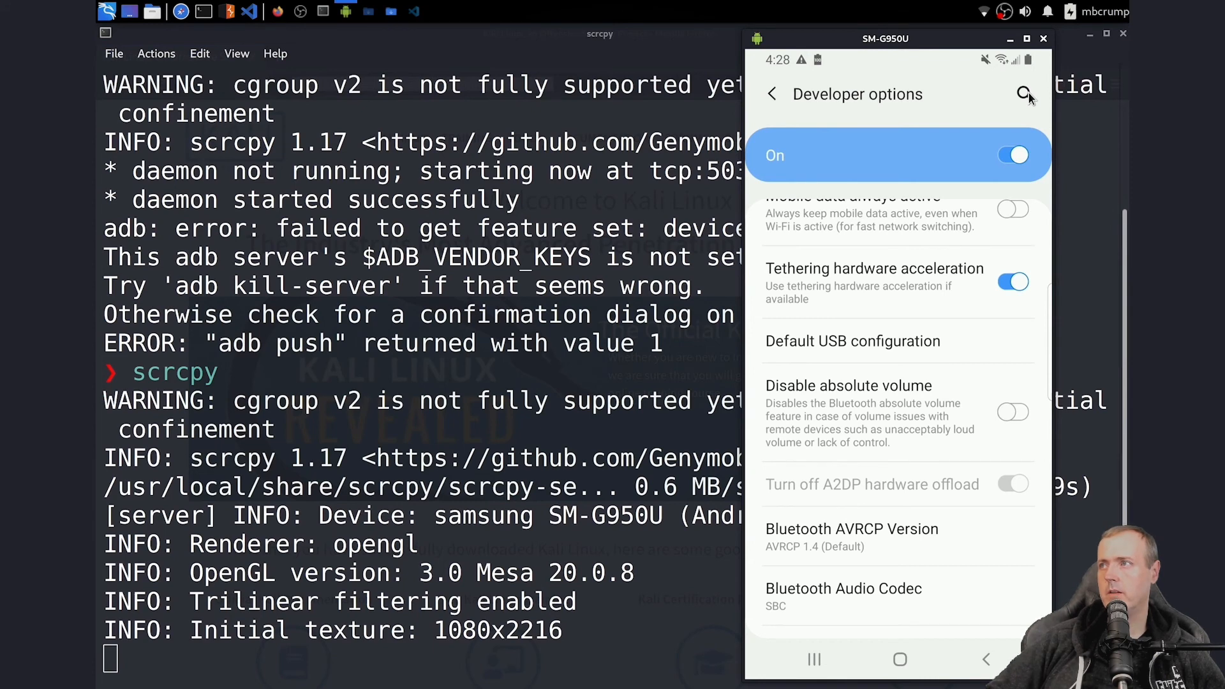